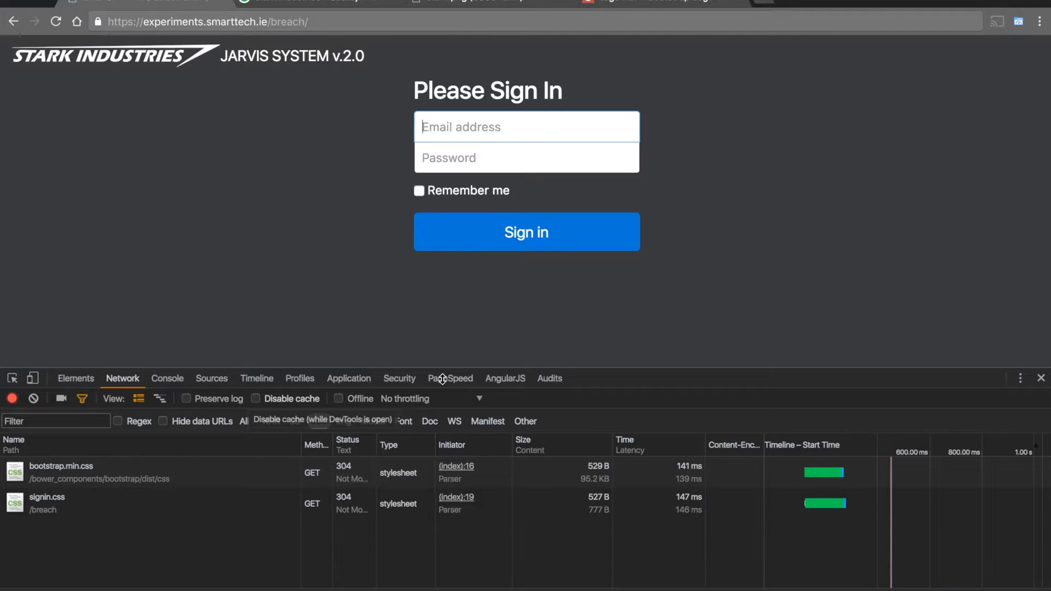
Filter the sign-in page's network requests to CSS and view its Security overview
left_click(319, 421)
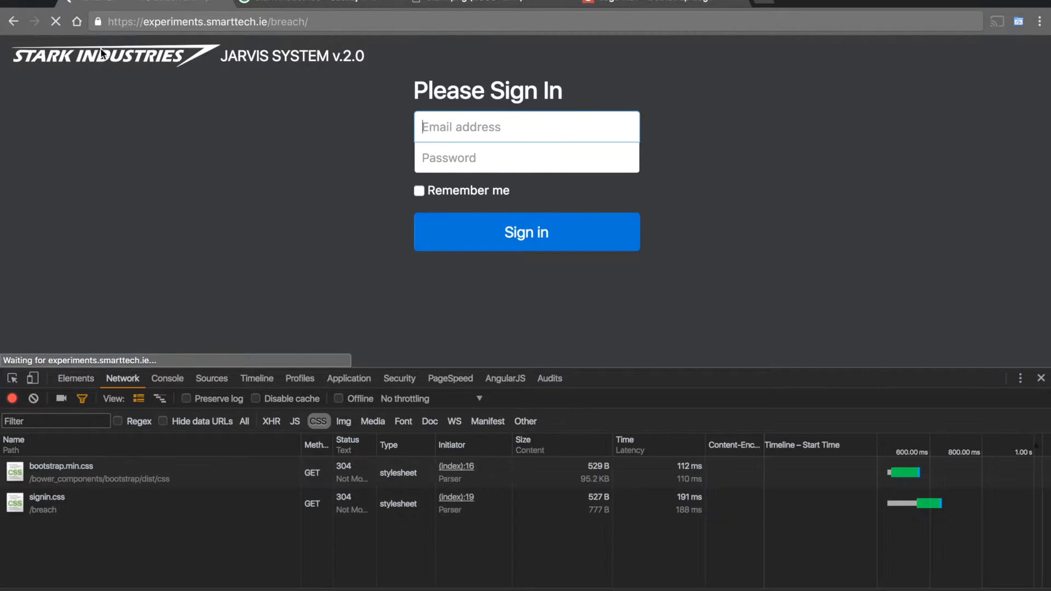
left_click(99, 21)
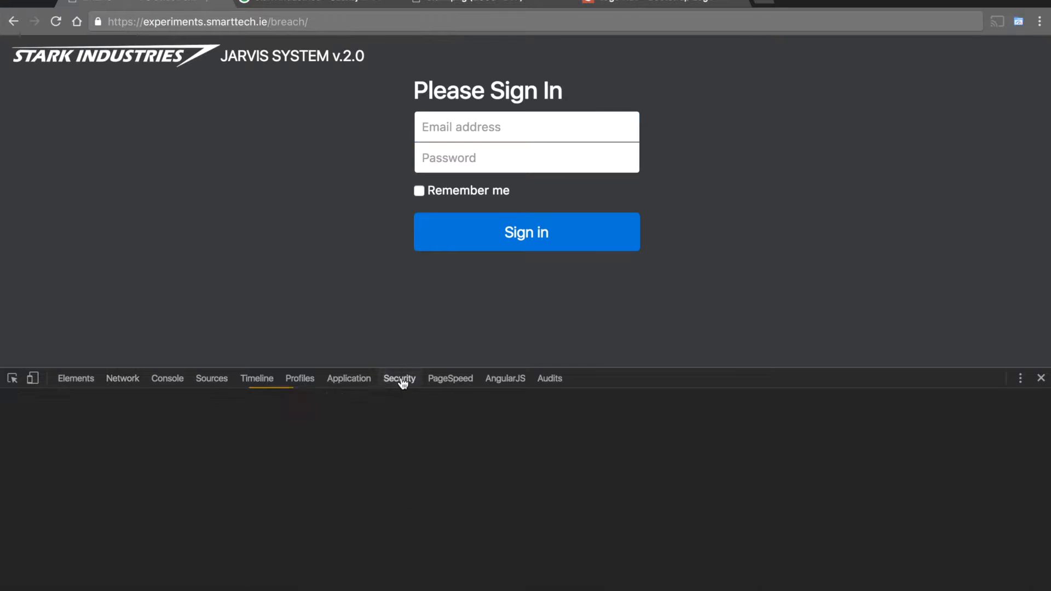
left_click(399, 378)
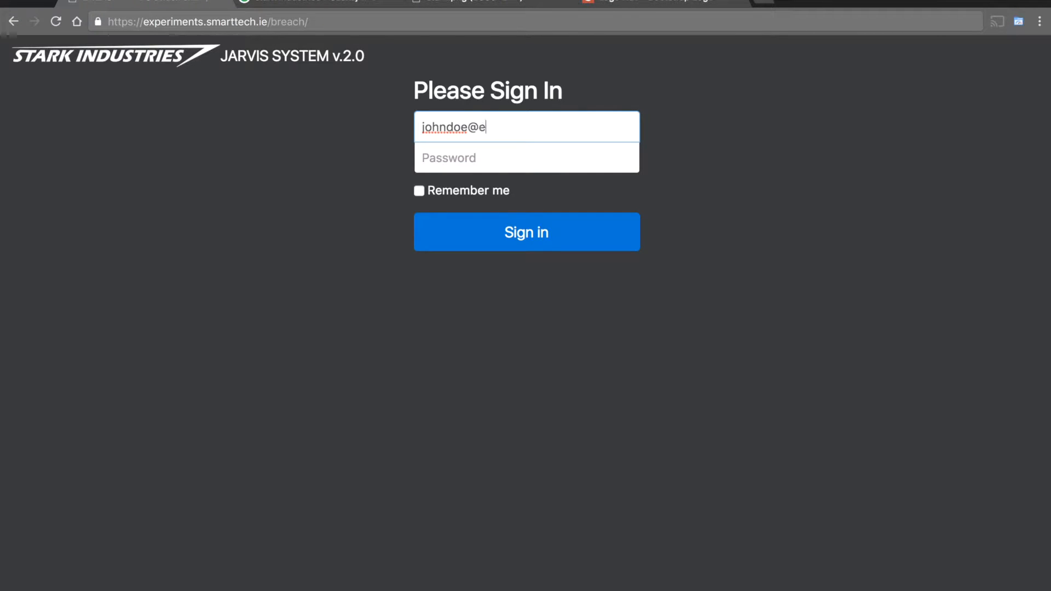
type("xample/")
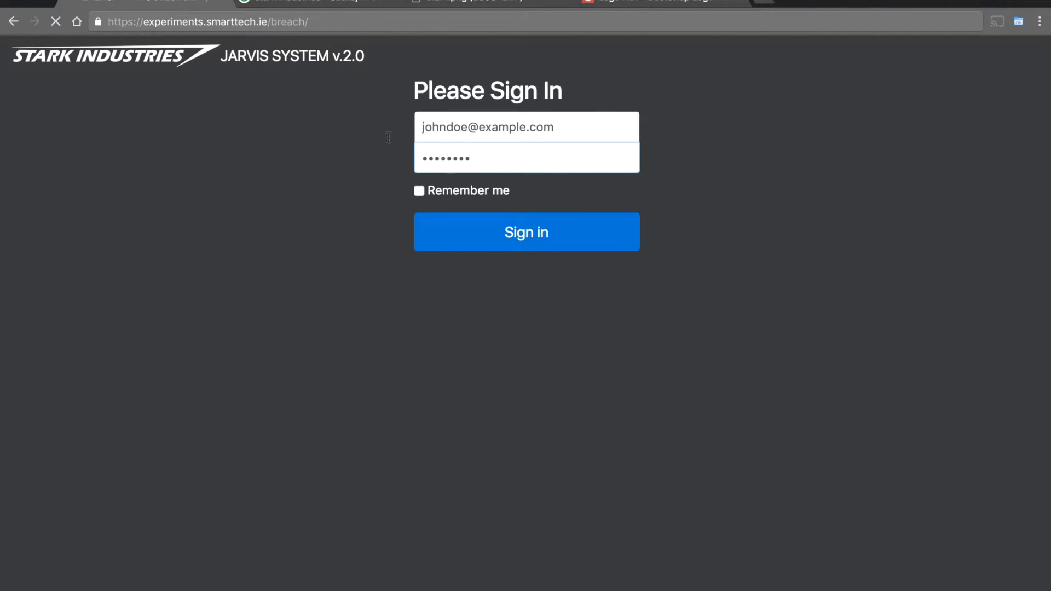
left_click(527, 232)
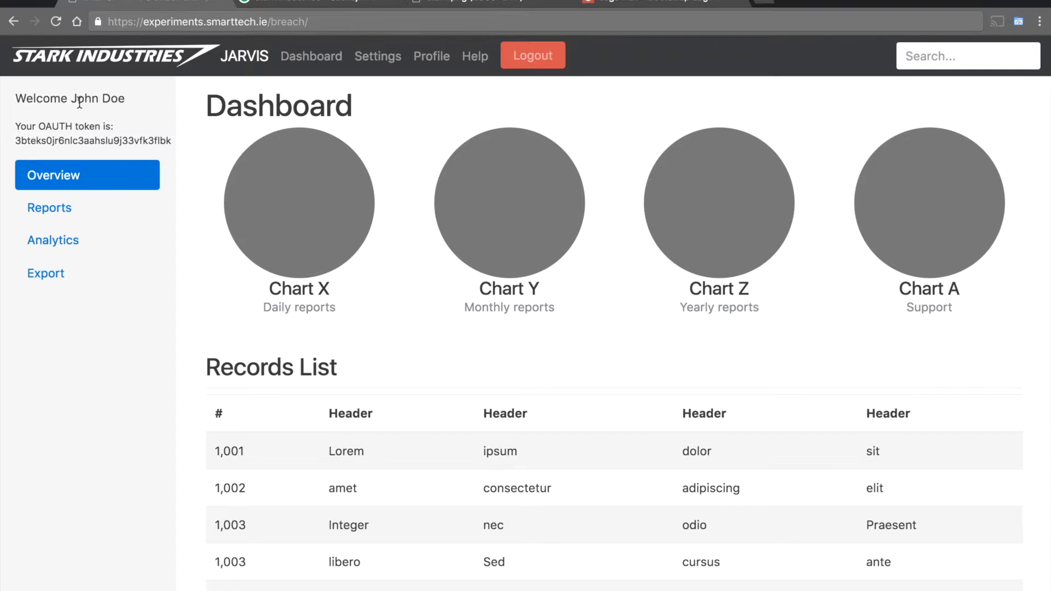
mouse_move(159, 138)
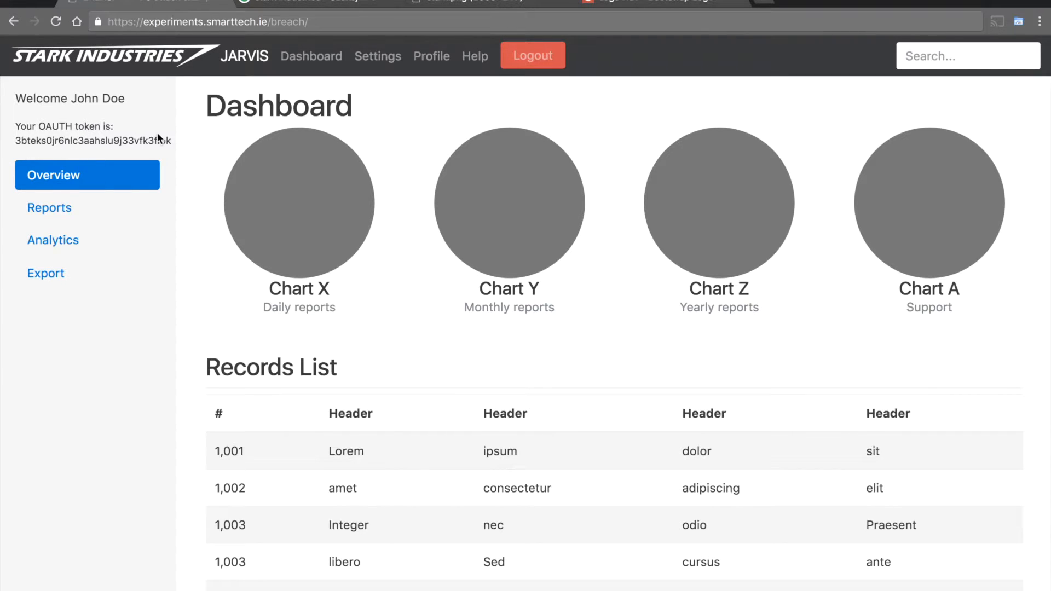
scroll("down", 3)
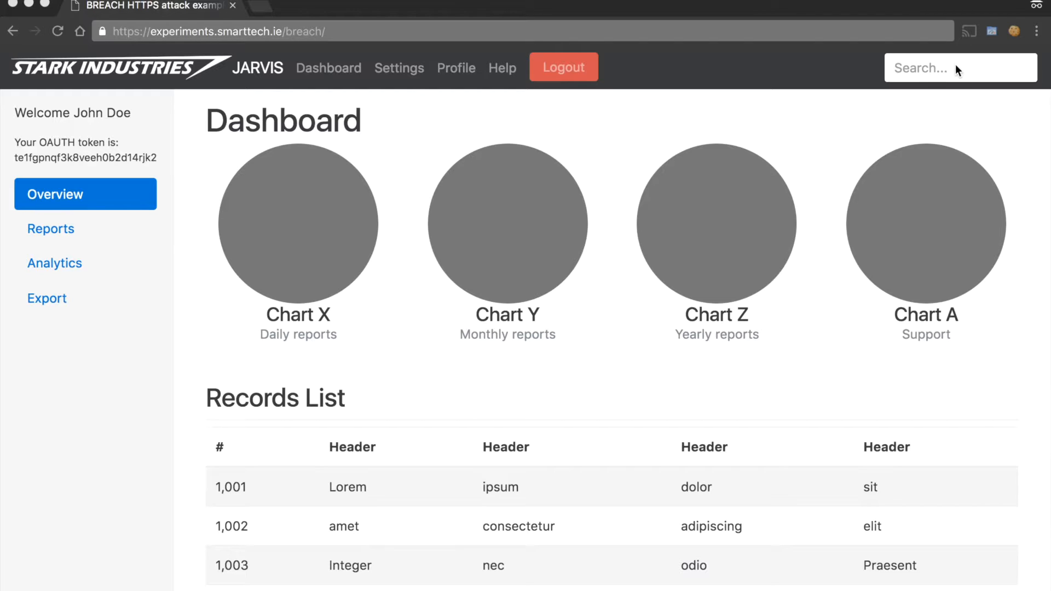
mouse_move(971, 69)
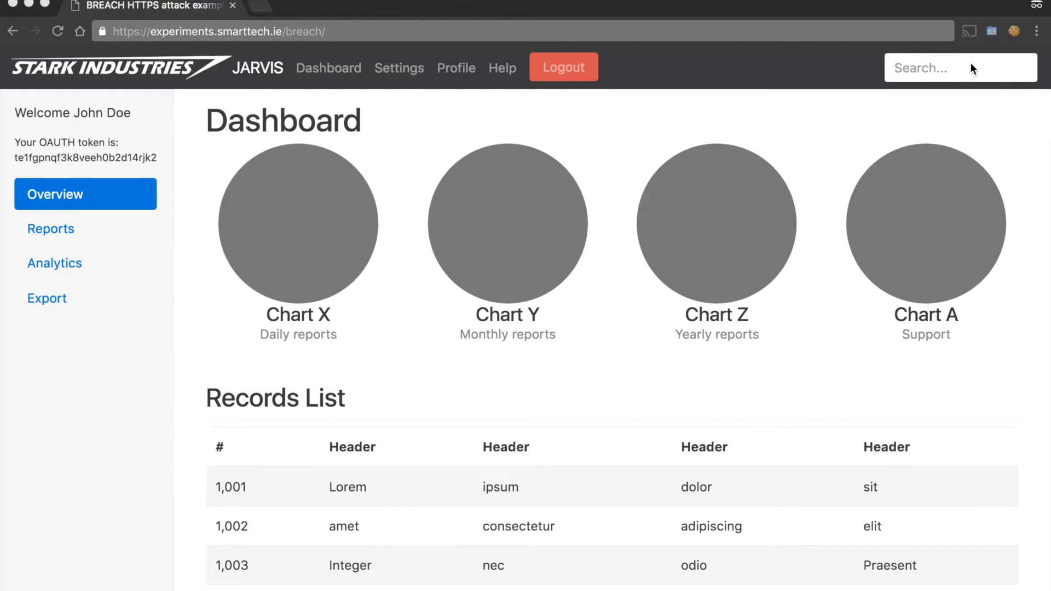
Run a 'search word' query from the dashboard's top-bar Search box
left_click(960, 67)
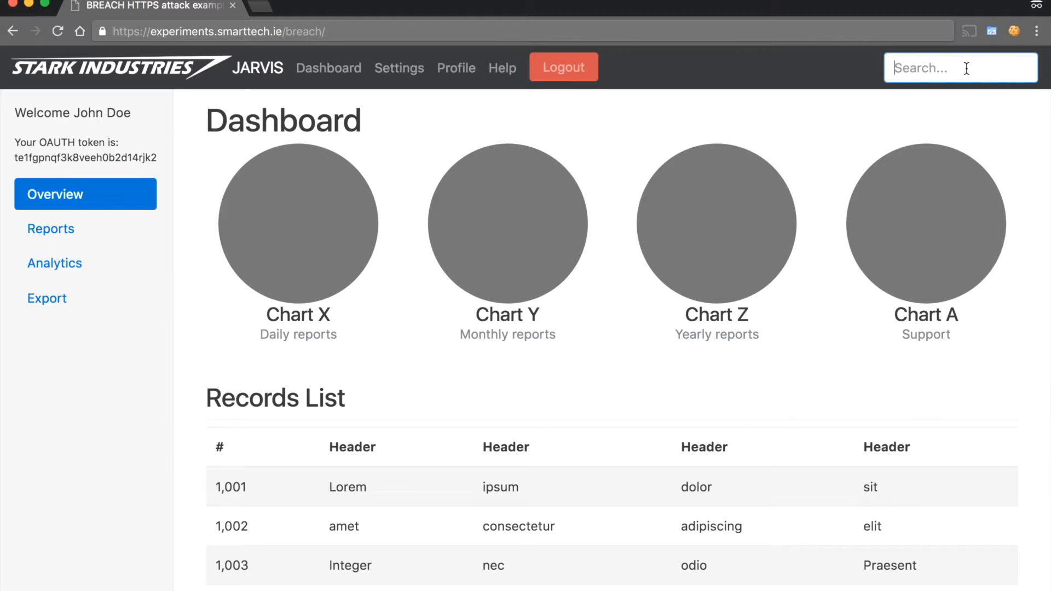
type("search w")
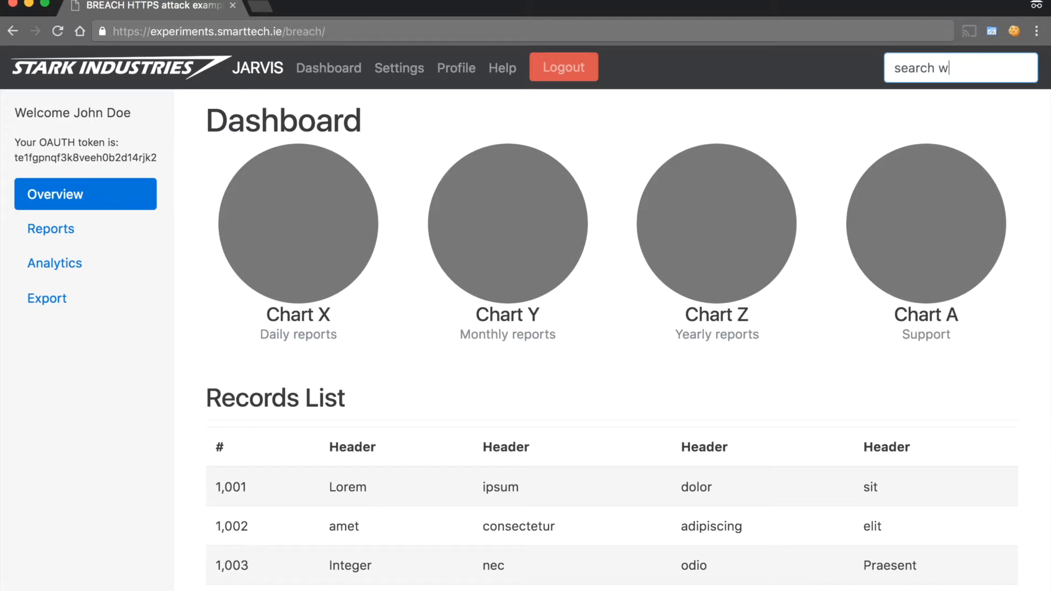
type("ord")
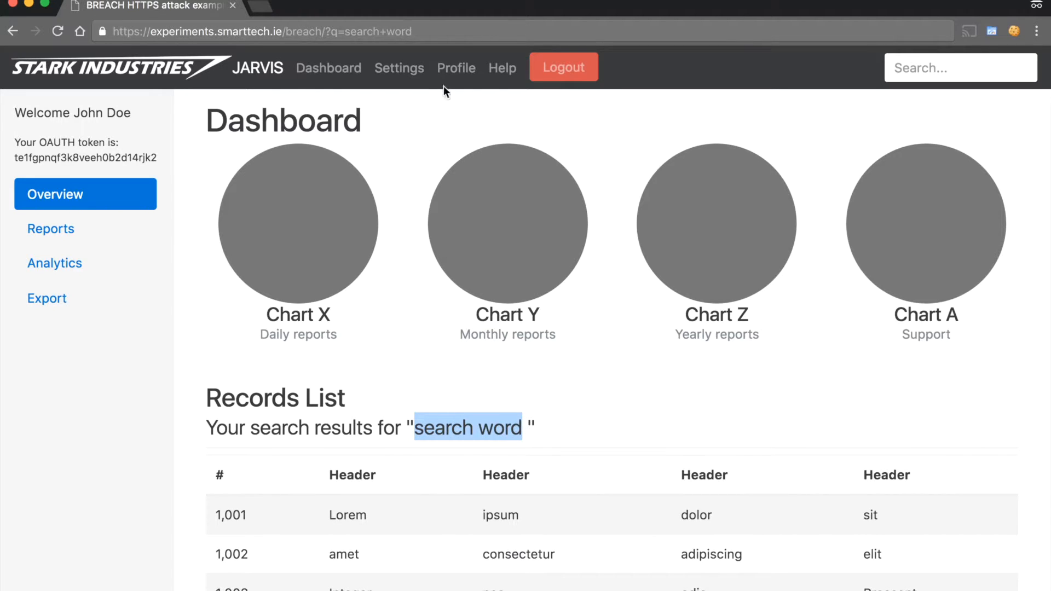
left_click(379, 31)
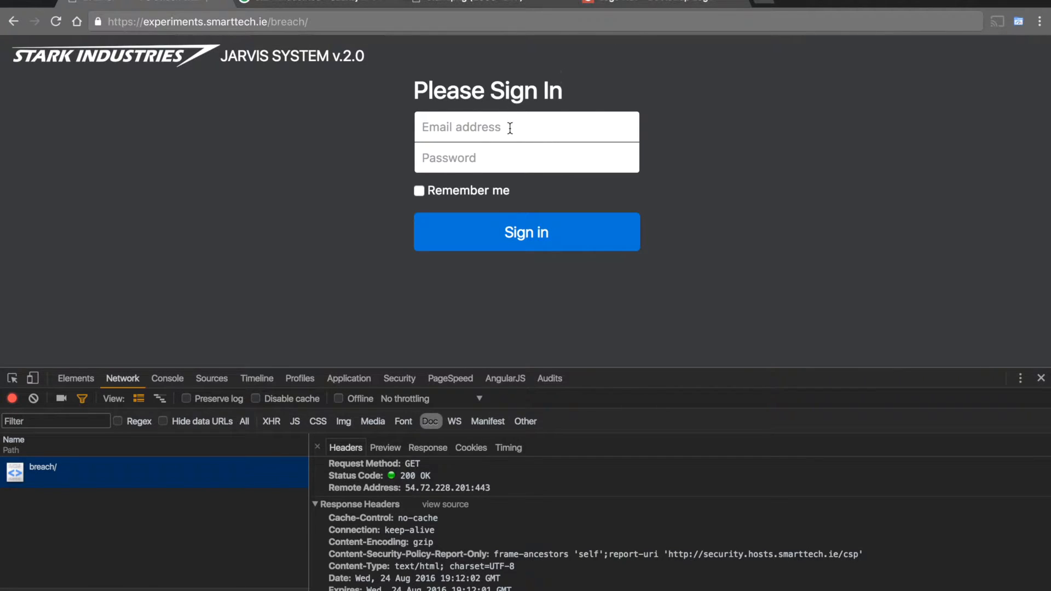
Confirm the breach/ request's Content-Encoding header is gzip, then switch to Terminal
left_click(526, 231)
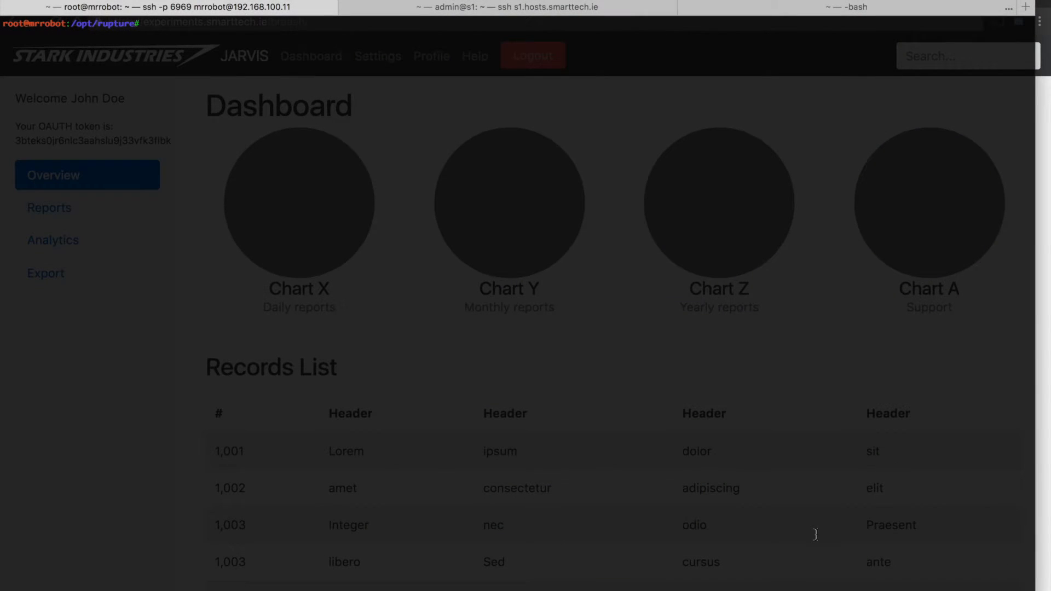
Run 'bettercap -S NONE -I wlan1' to discover local hosts, then stop it
type("bettercap --no-sp")
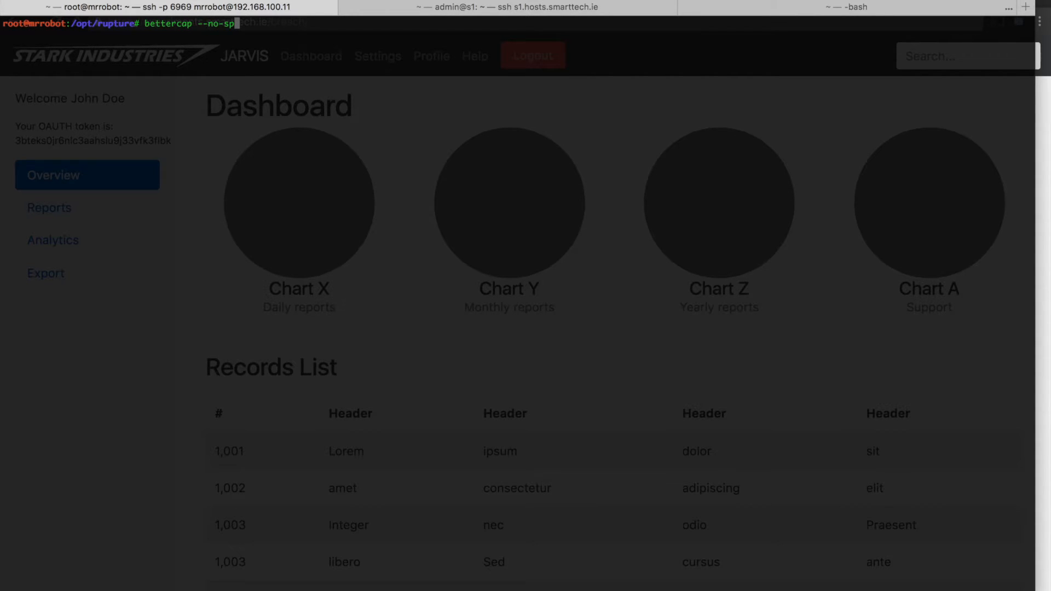
key("BackSpace")
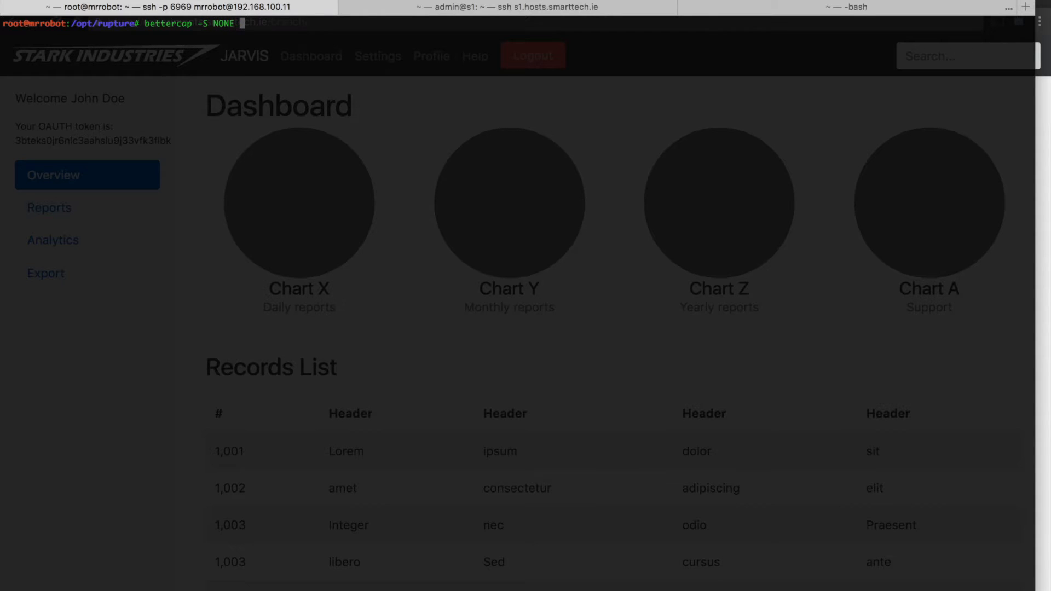
type("-I wlan1")
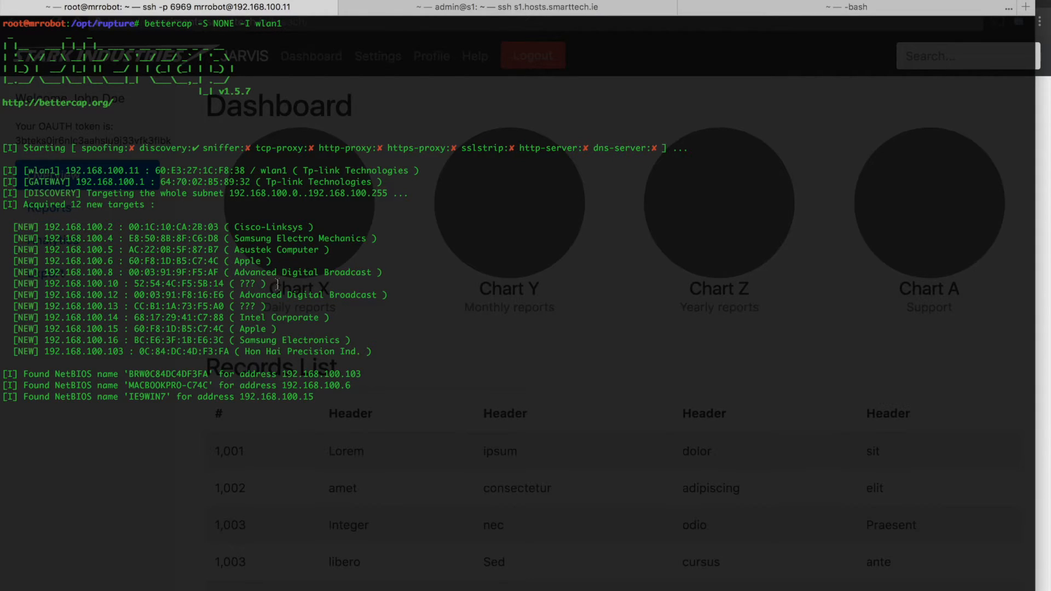
key("ctrl+c")
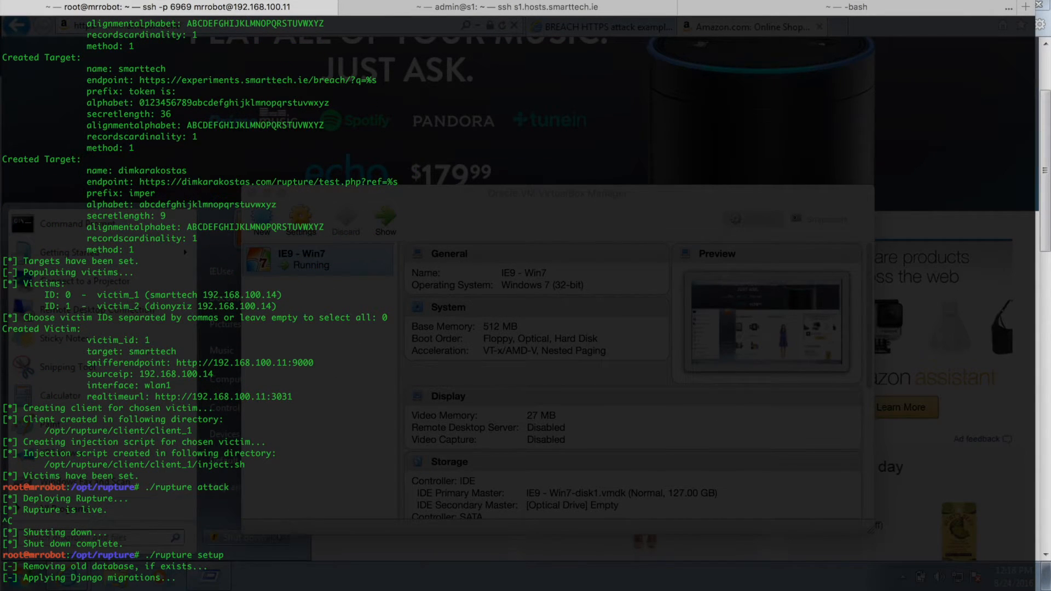
Finish Rupture setup with victim 0 (smarttech), then launch './rupture attack'
scroll("down", 3)
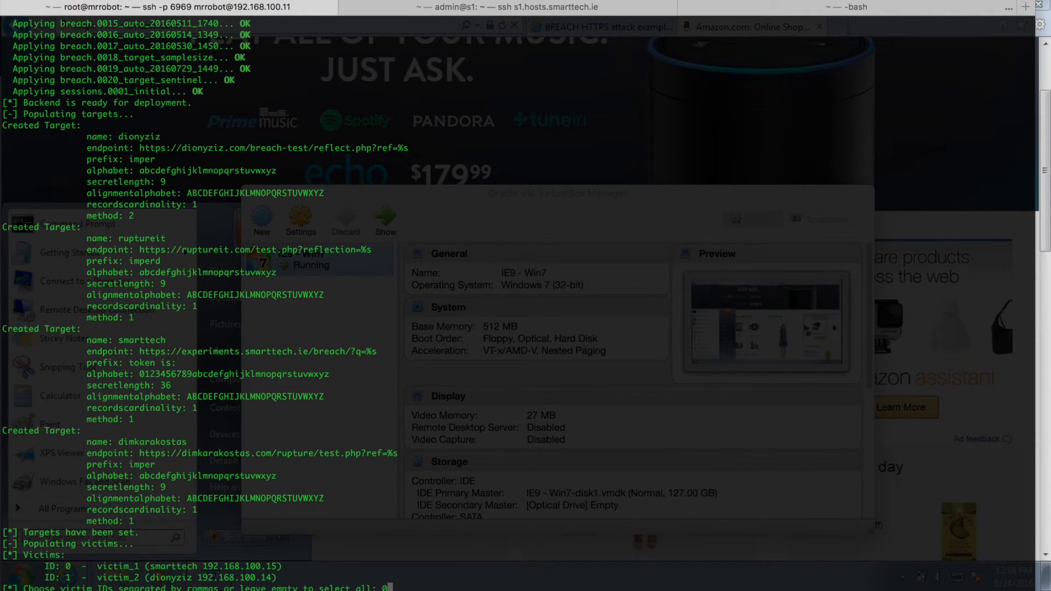
key("enter")
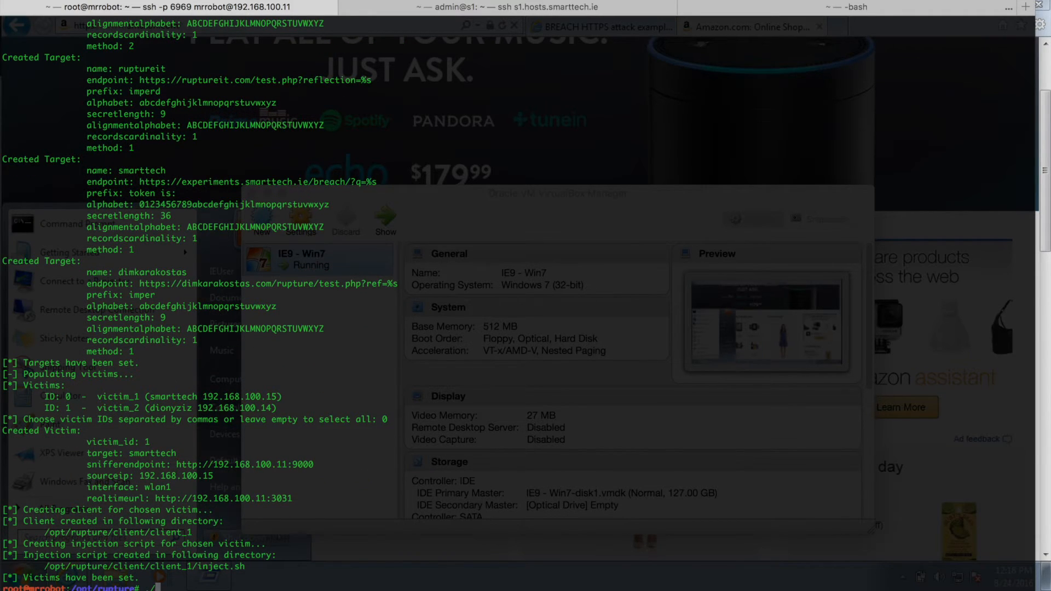
type("./rupture att")
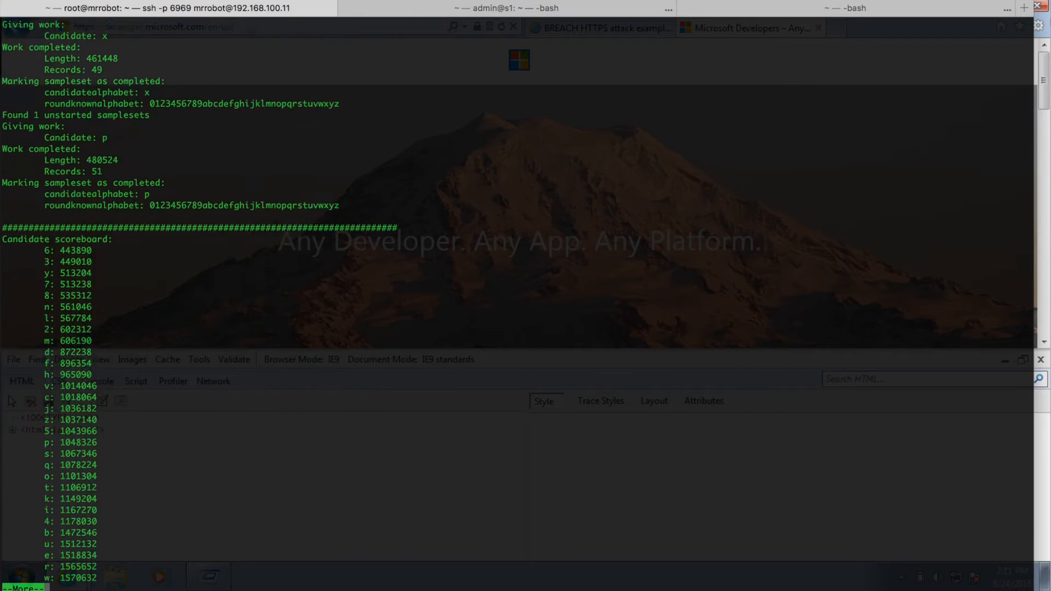
Copy the knownsecret token once Rupture decides it with confidence 1.0
right_click(519, 217)
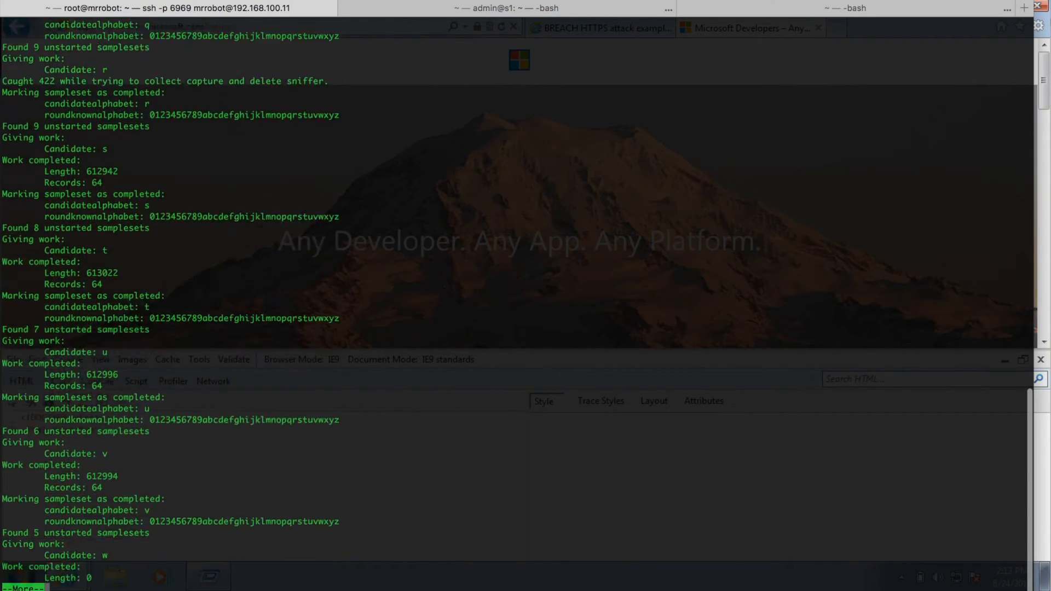
key("space")
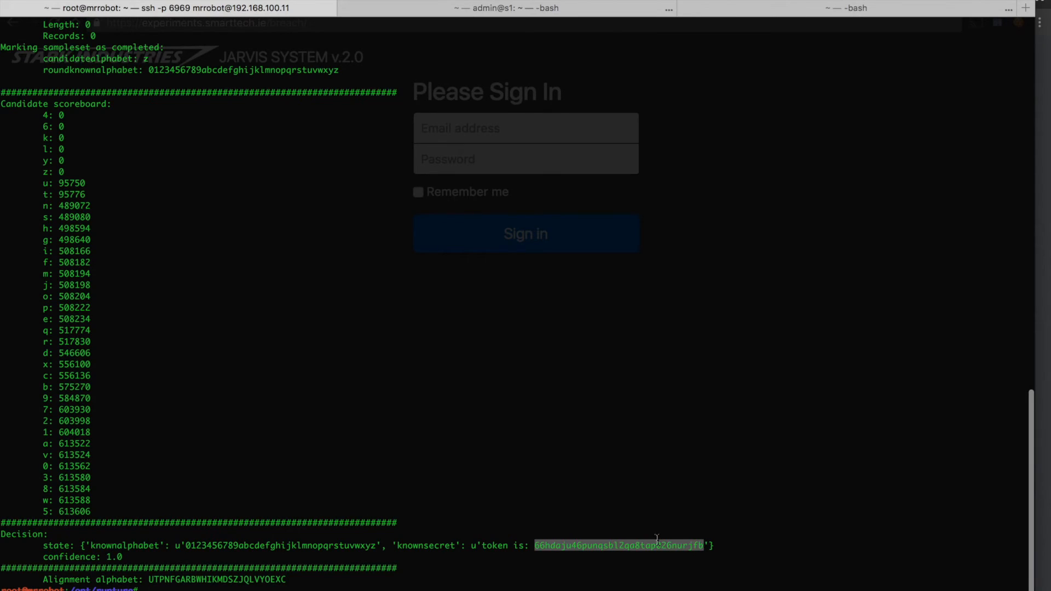
mouse_move(610, 579)
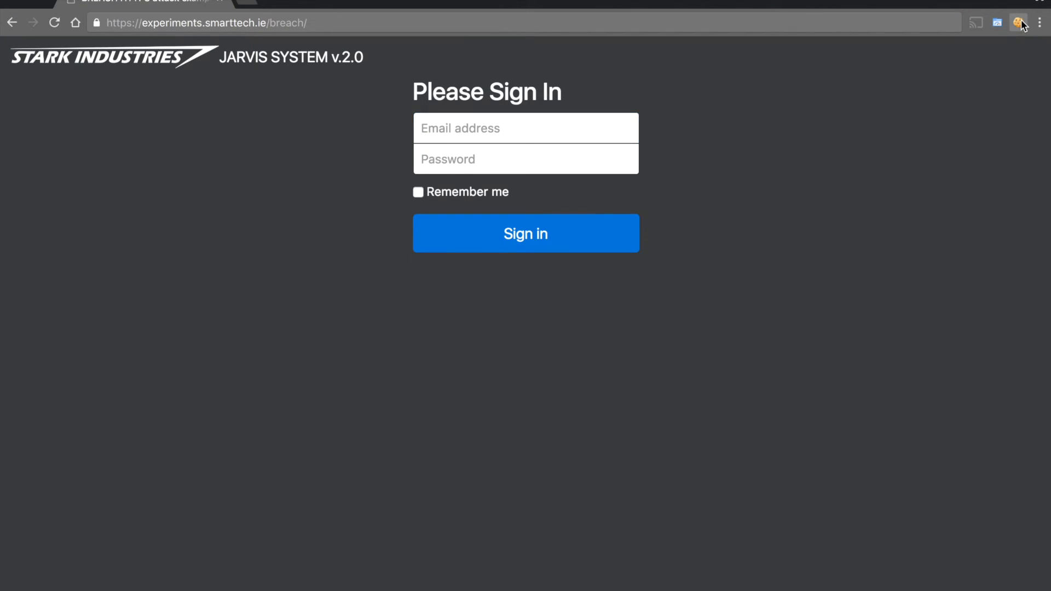
left_click(1019, 22)
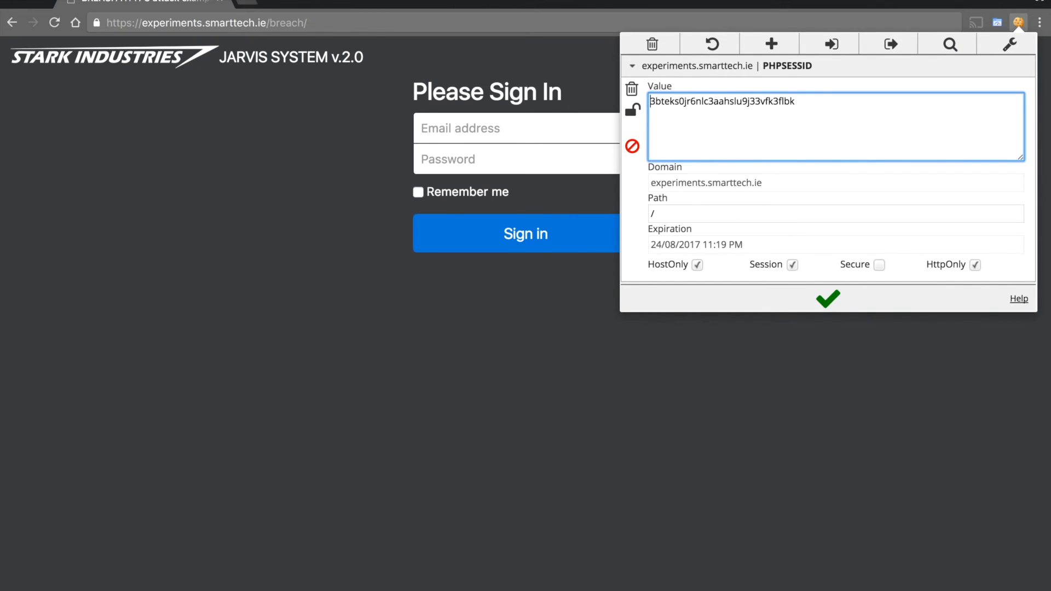
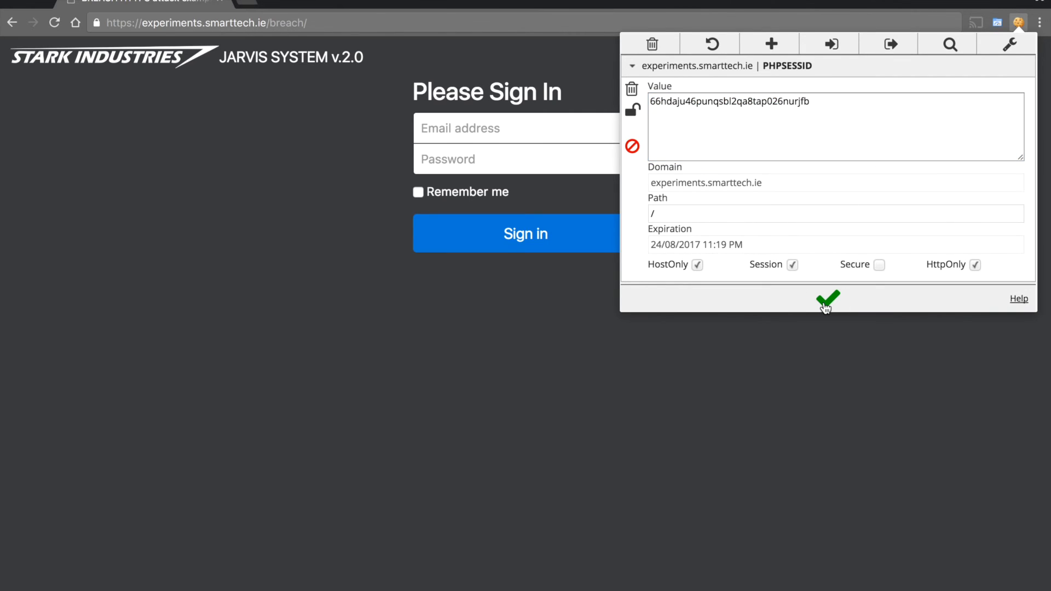
mouse_move(775, 391)
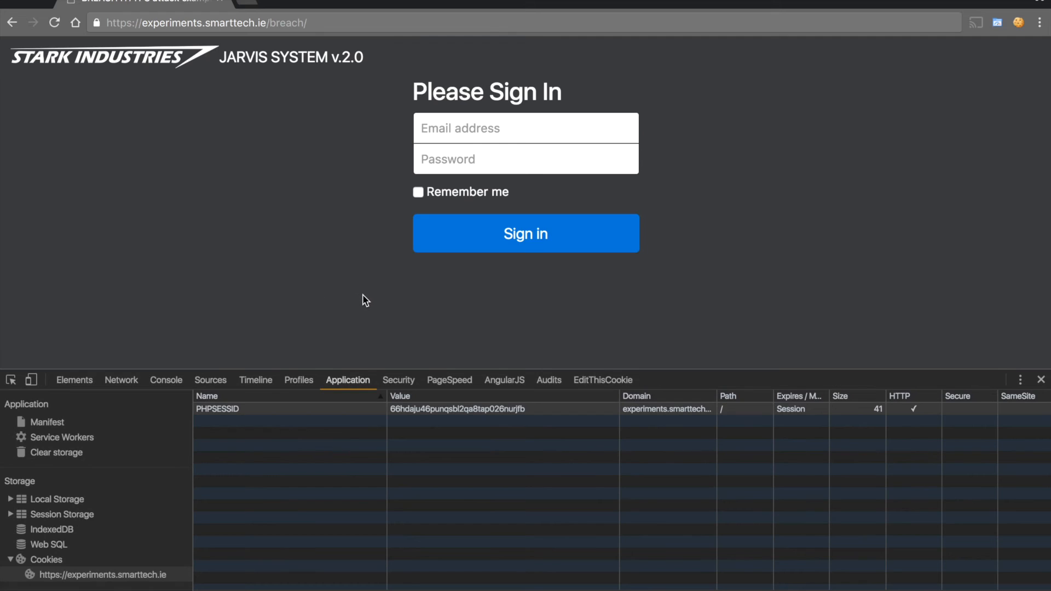
left_click(526, 233)
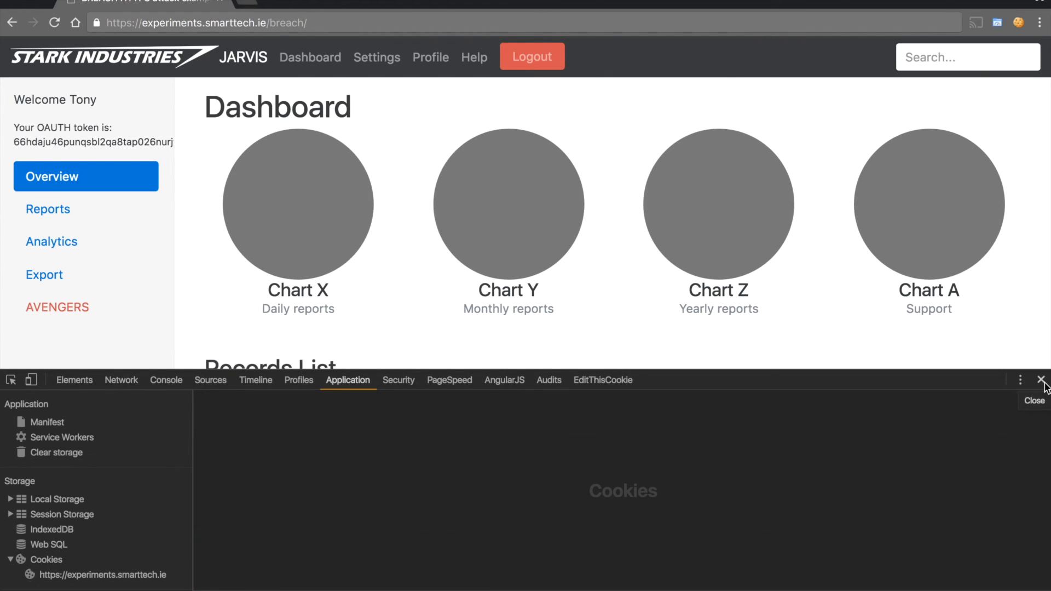
left_click(1043, 380)
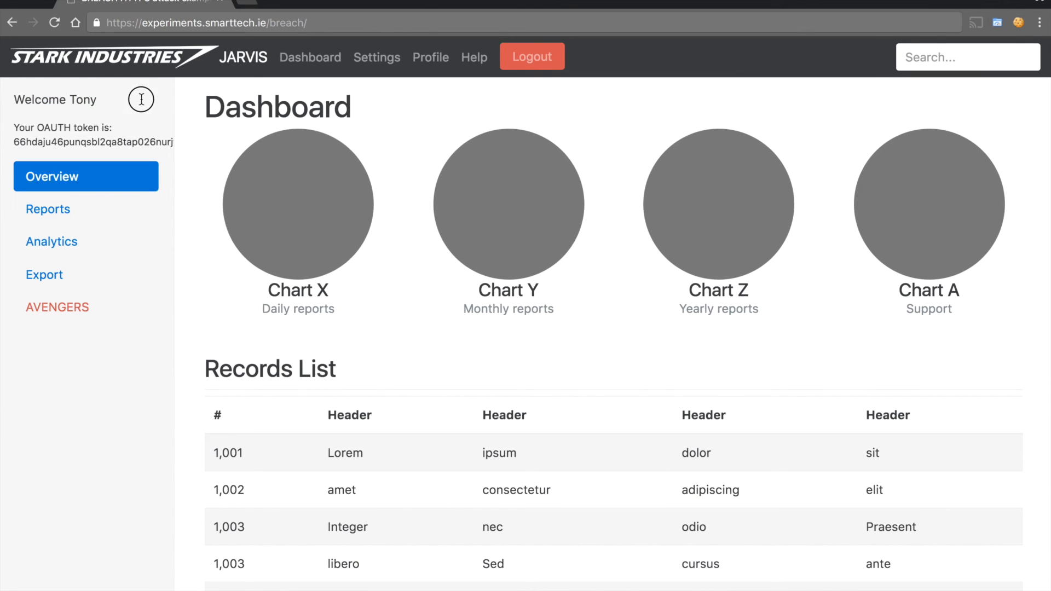